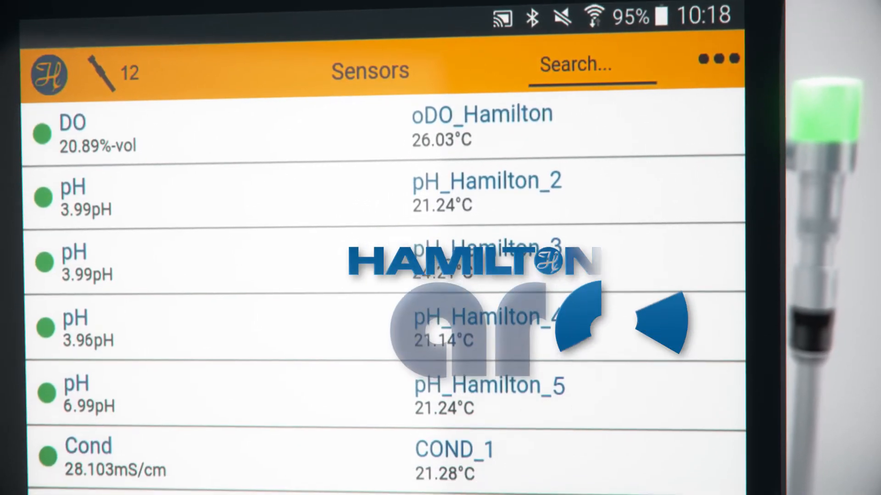
Scroll the Sensors list to reach the pH_Hamilton_2 entry
{"action": "scroll", "scroll_direction": "down", "scroll_amount": 3}
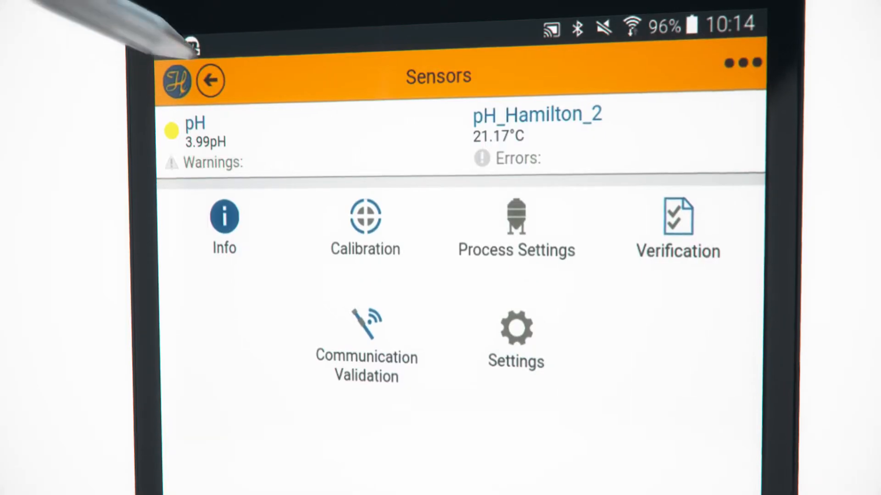
Enter the Calibration function from the pH_Hamilton_2 sensor menu
{"action": "left_click", "coordinate": [366, 225]}
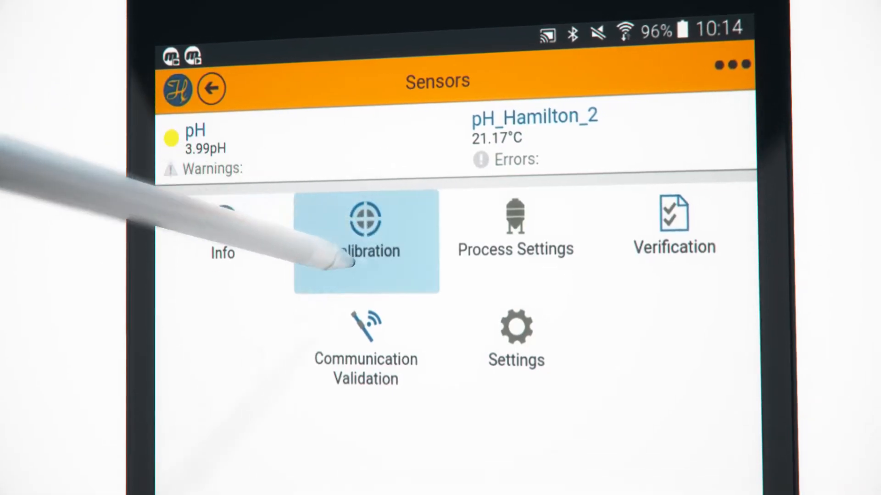
{"action": "left_click", "coordinate": [366, 233]}
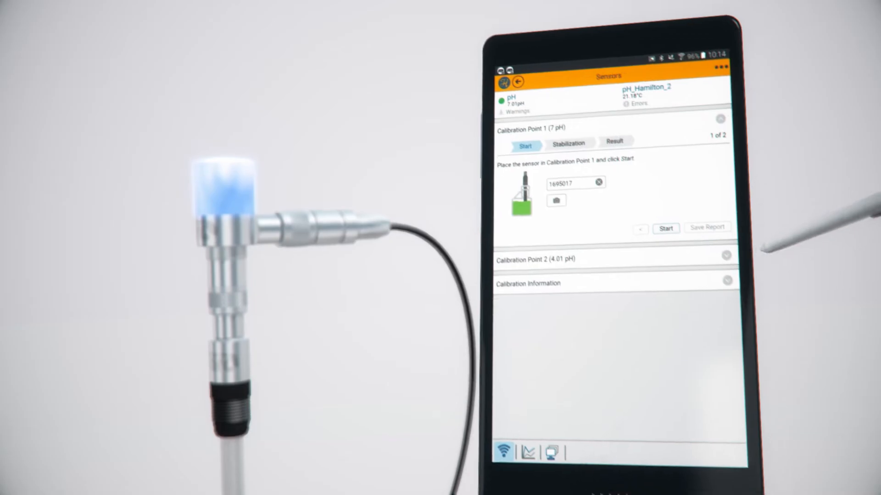
Start the measurement at Calibration Point 1 (7 pH)
{"action": "left_click", "coordinate": [666, 228]}
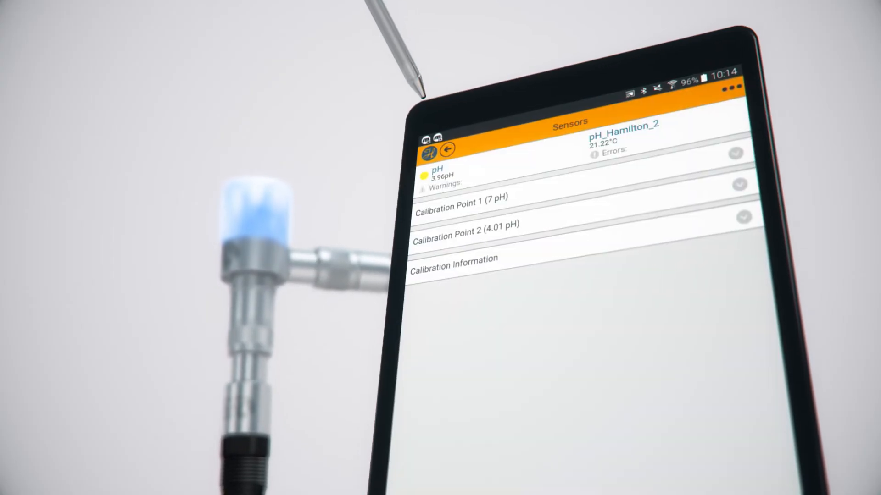
Select pH_Hamilton_2 on the laptop and bring up its saved Calibration Report
{"action": "left_click", "coordinate": [441, 136]}
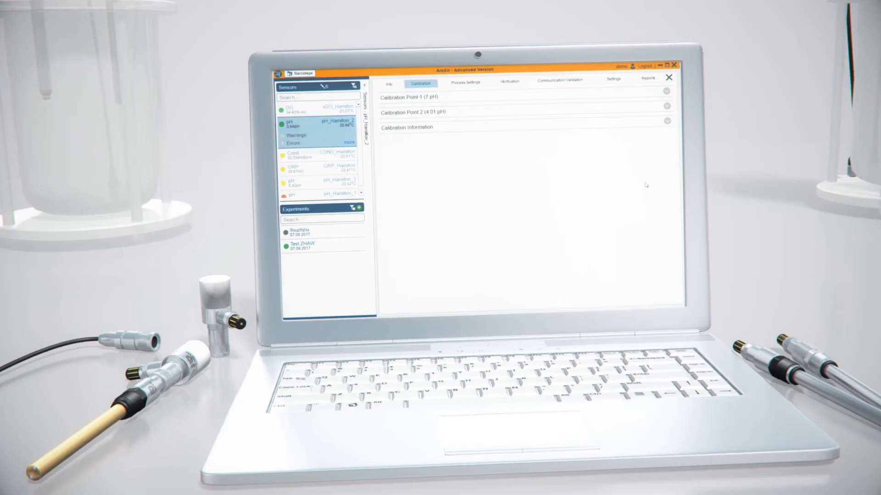
{"action": "left_click", "coordinate": [646, 79]}
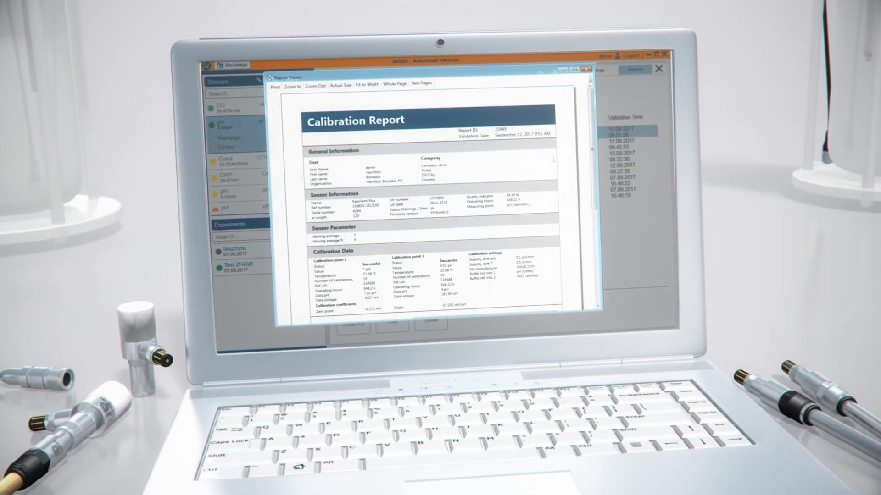
{"action": "scroll", "scroll_direction": "down", "scroll_amount": 3}
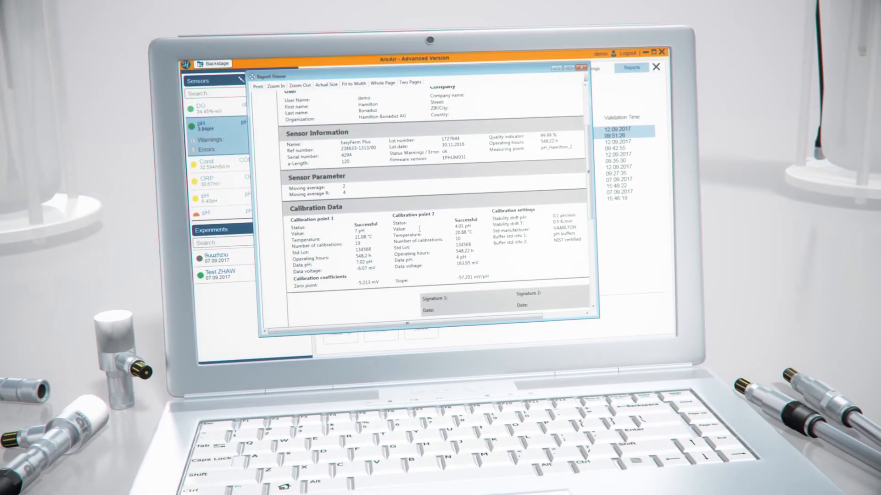